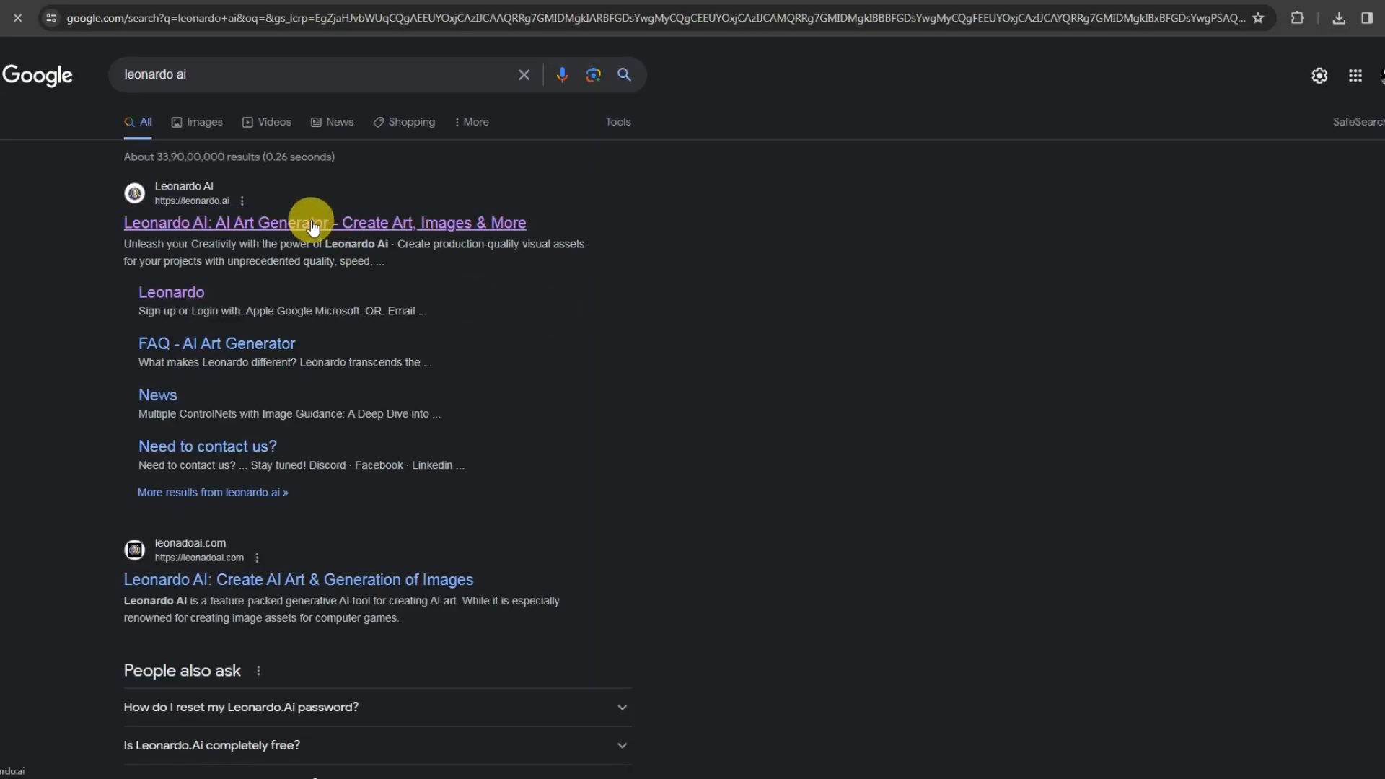
- Go to the Leonardo.Ai site from the 'Leonardo AI: AI Art Generator' search result
left_click(324, 222)
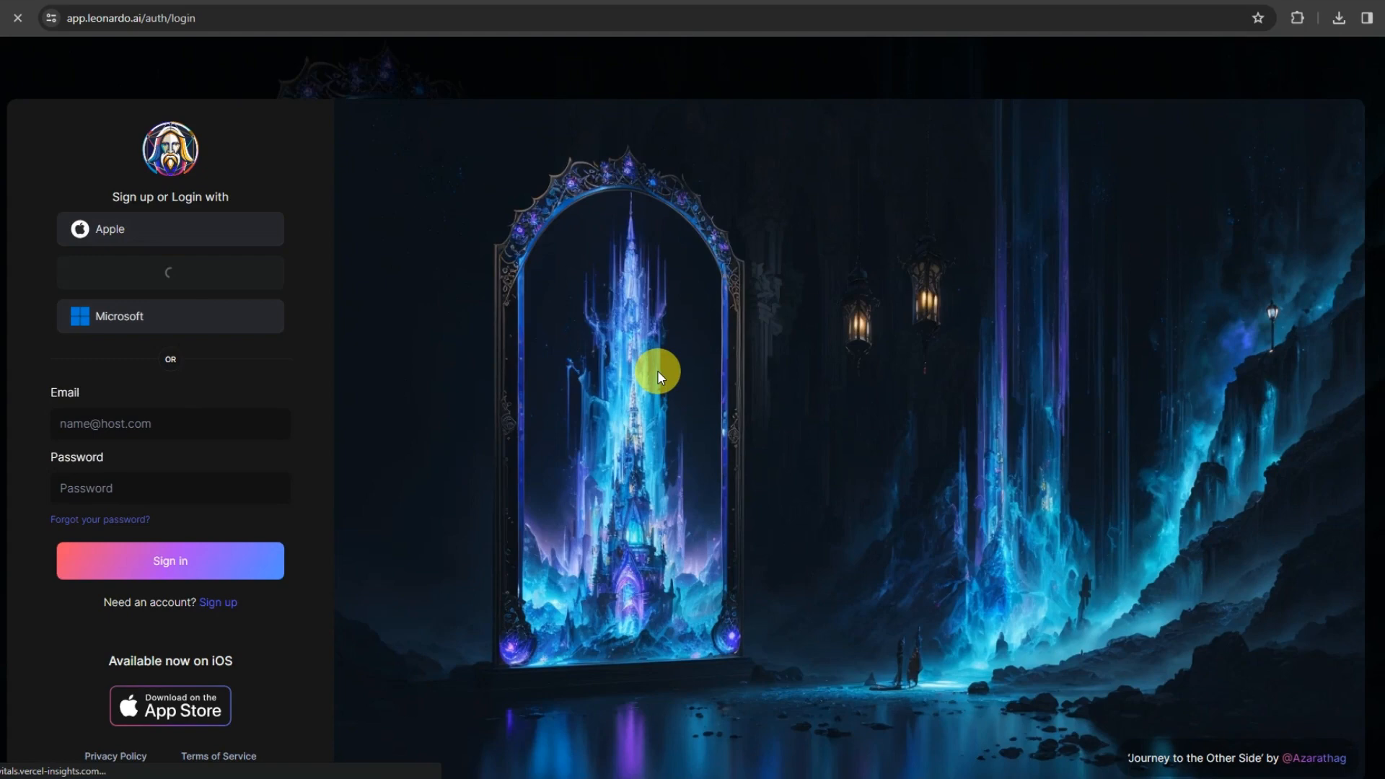
- Sign in with an existing account and launch the Realtime Canvas editor
left_click(170, 560)
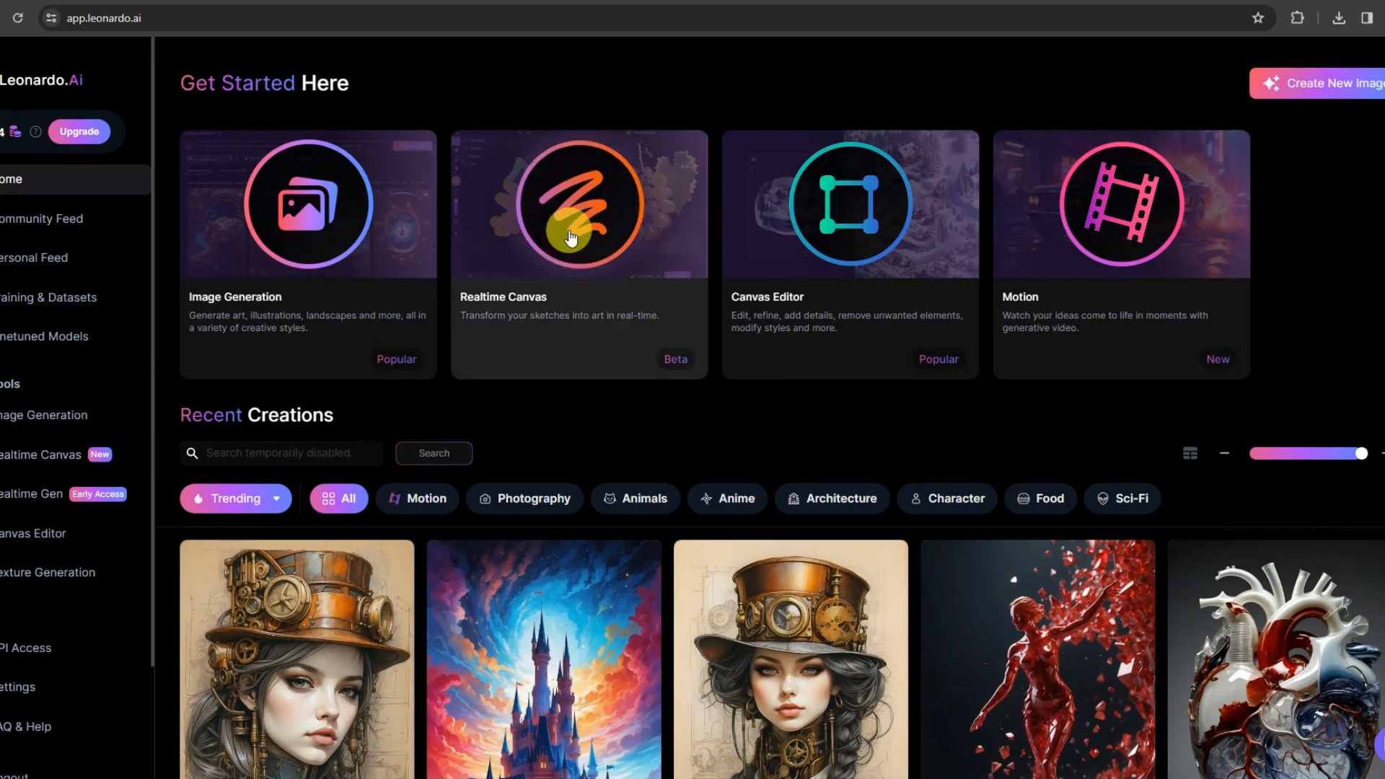
left_click(578, 203)
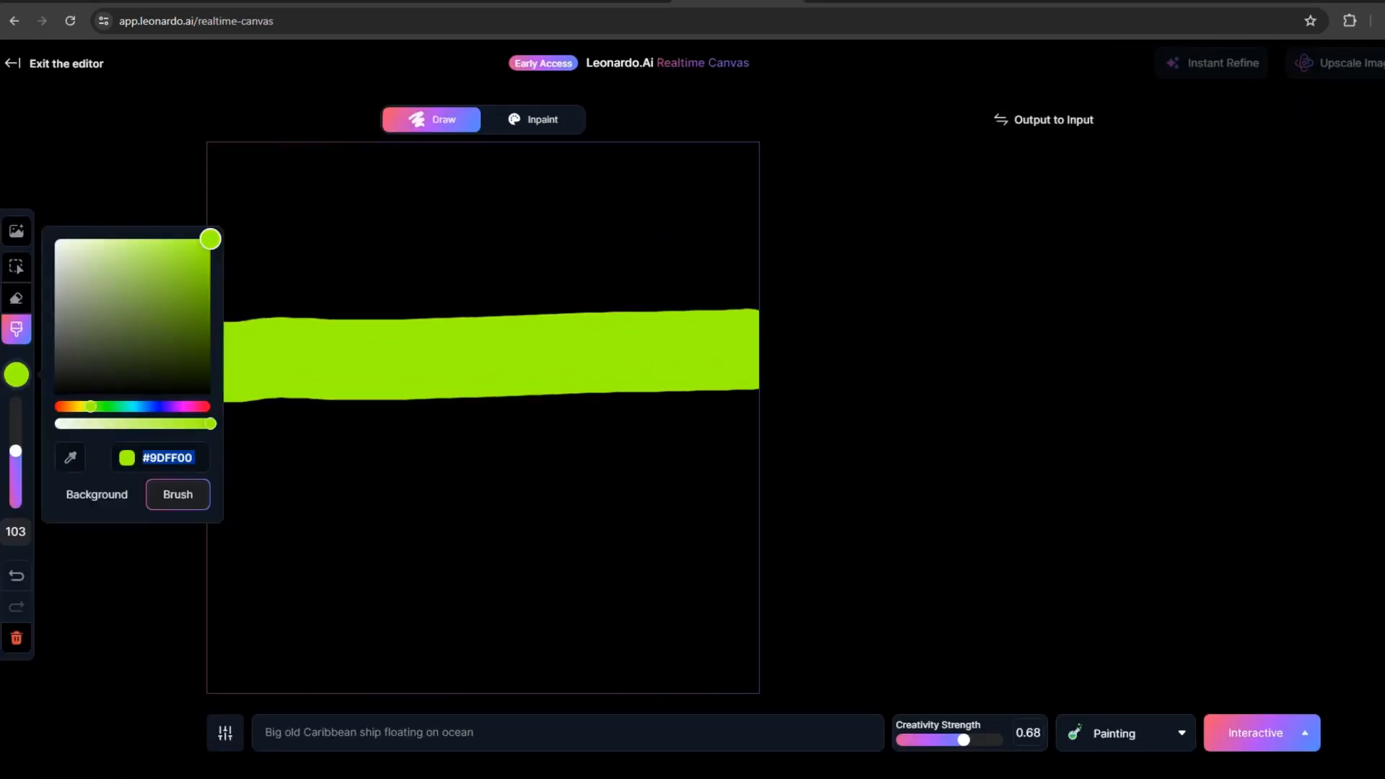
- Paint colourful horizontal bands and a dark red hull so the live output shows a sailing ship
left_click(69, 407)
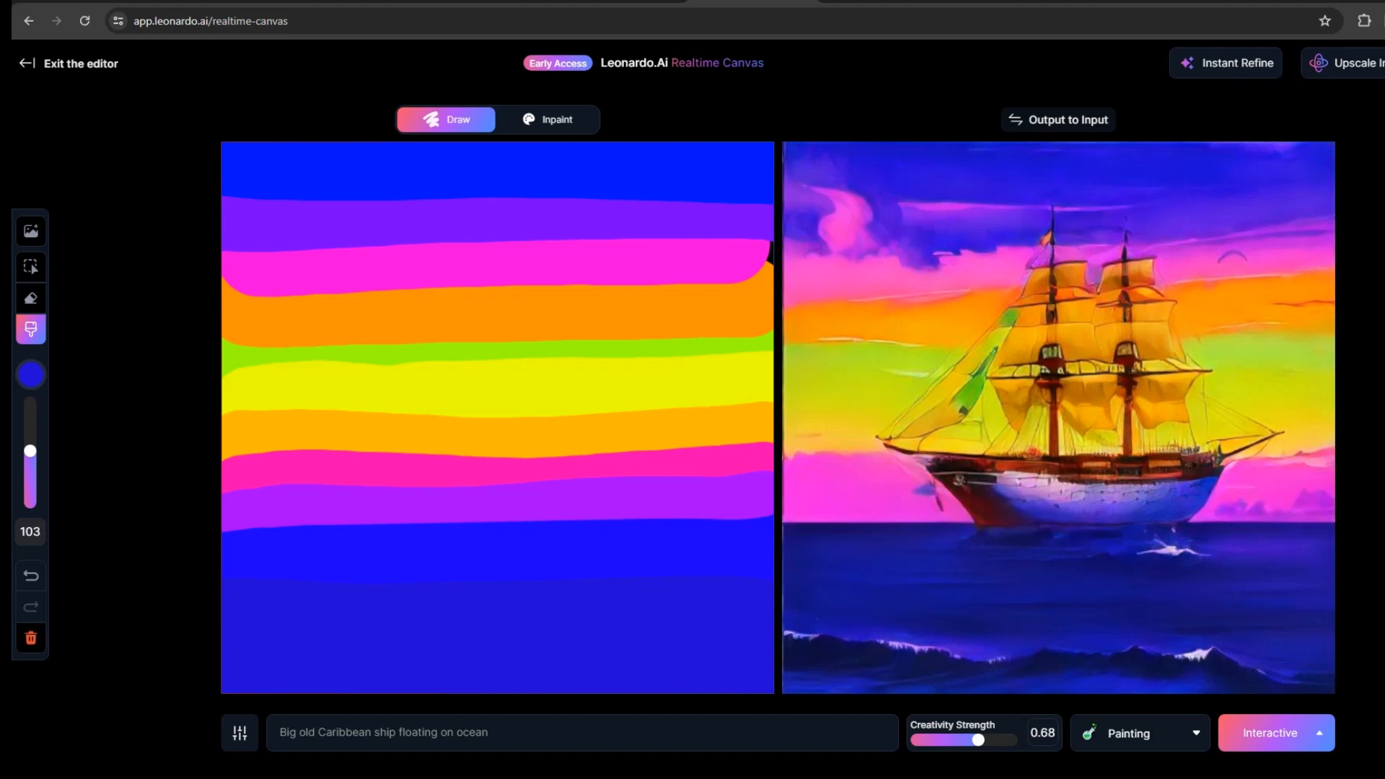
left_click(30, 375)
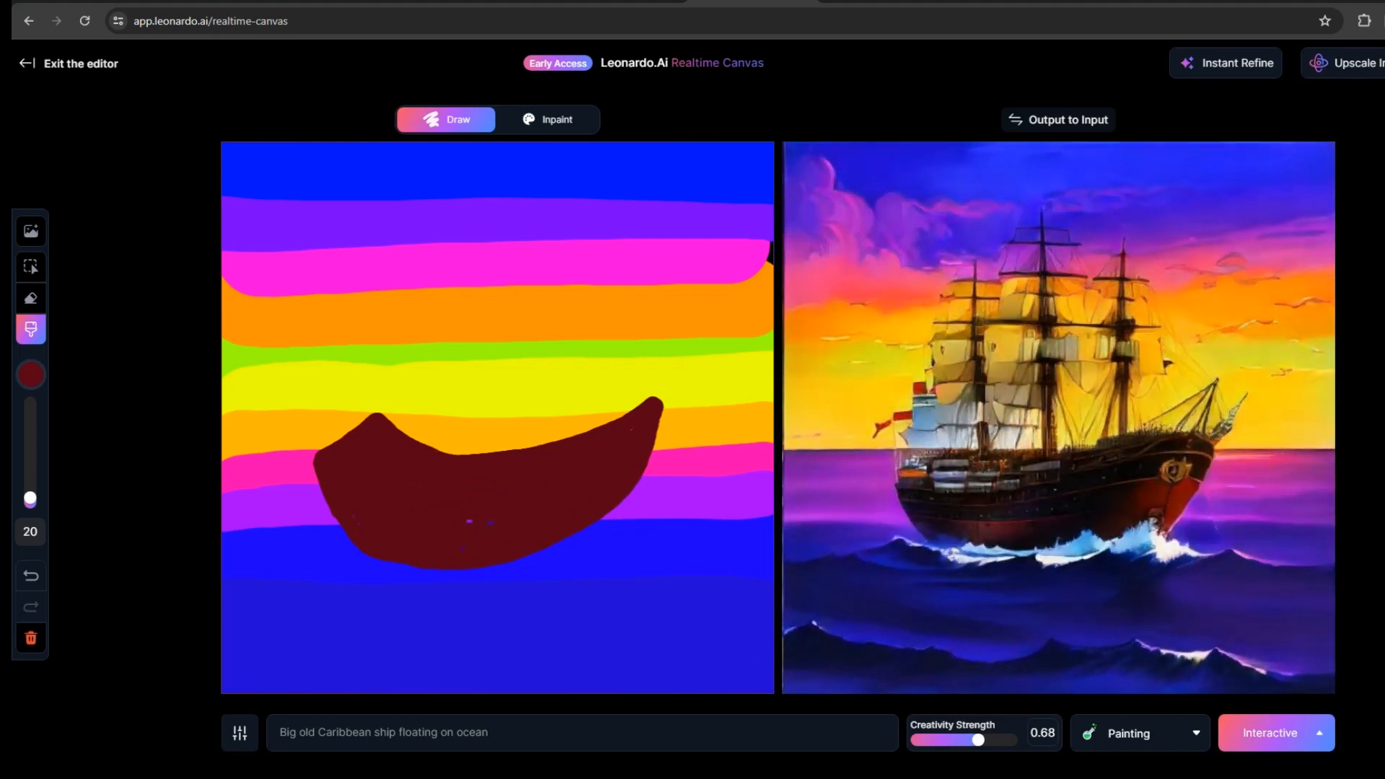
left_click(239, 734)
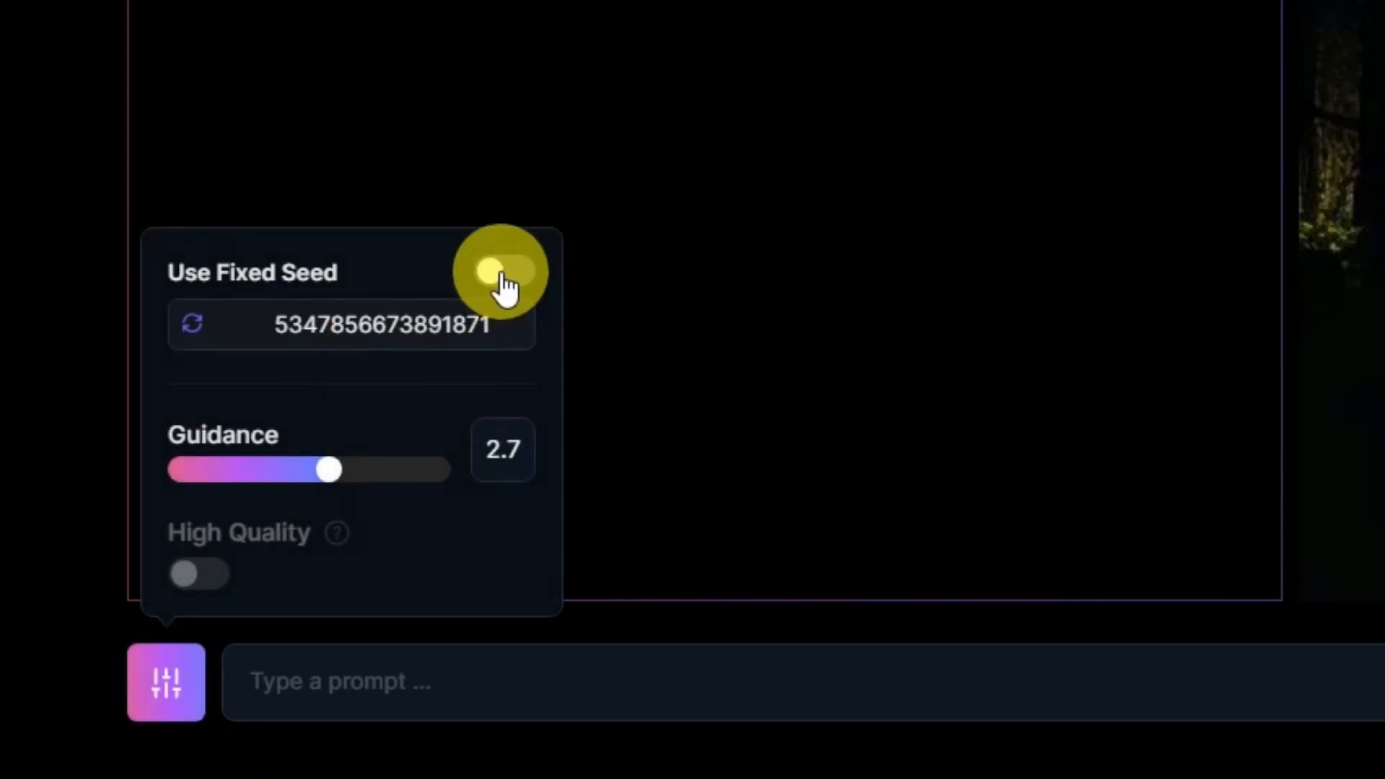
- Leave fixed seed off, lower Guidance to 2.6, and draw a tall mast above the hull
left_click(503, 271)
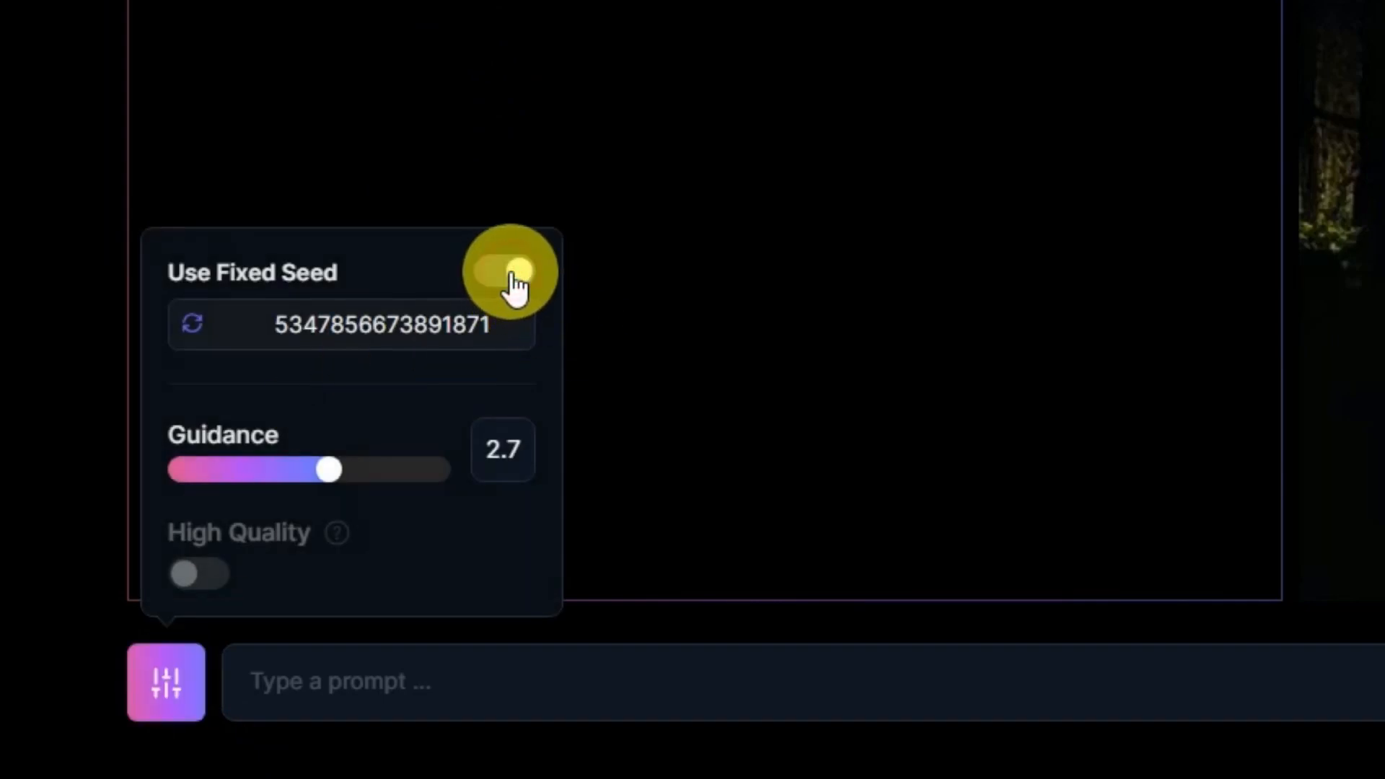
left_click(505, 271)
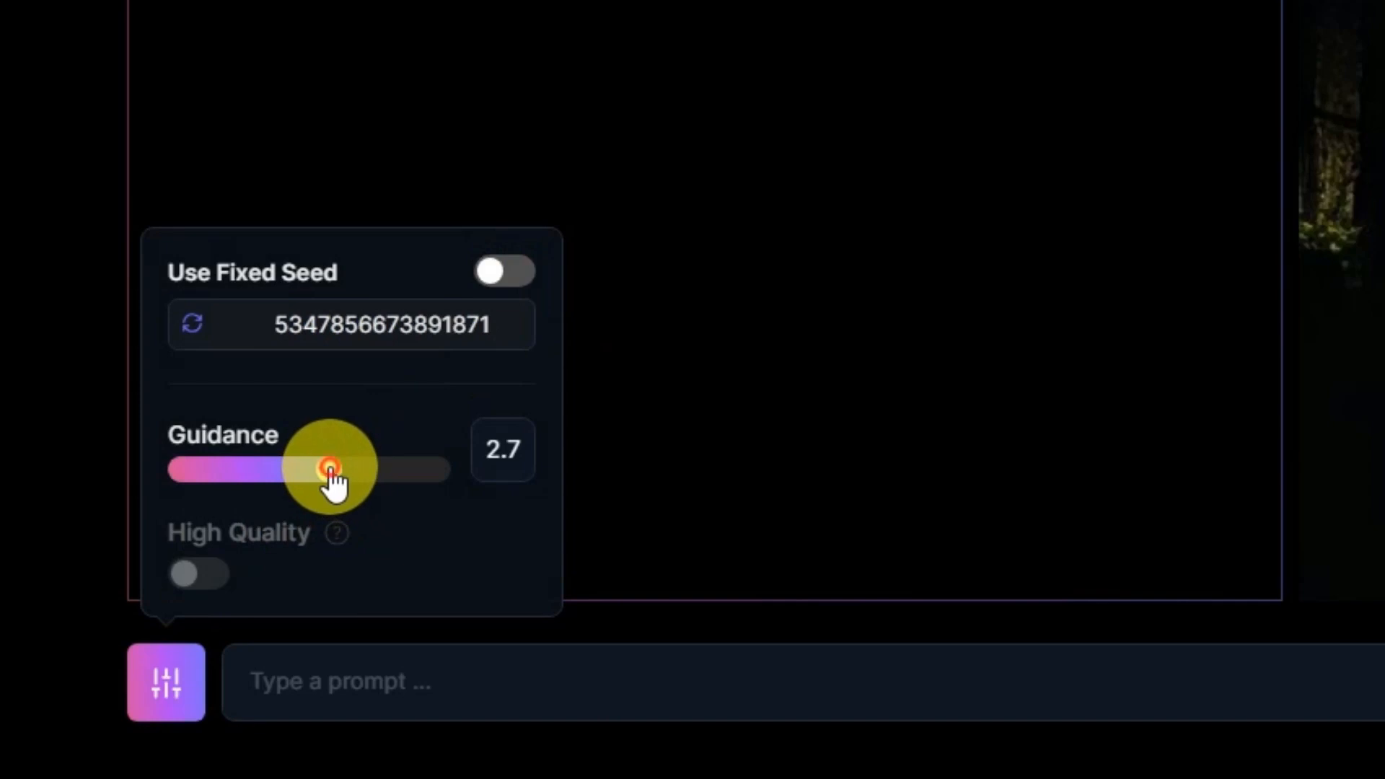
left_click_drag(328, 466, 316, 466)
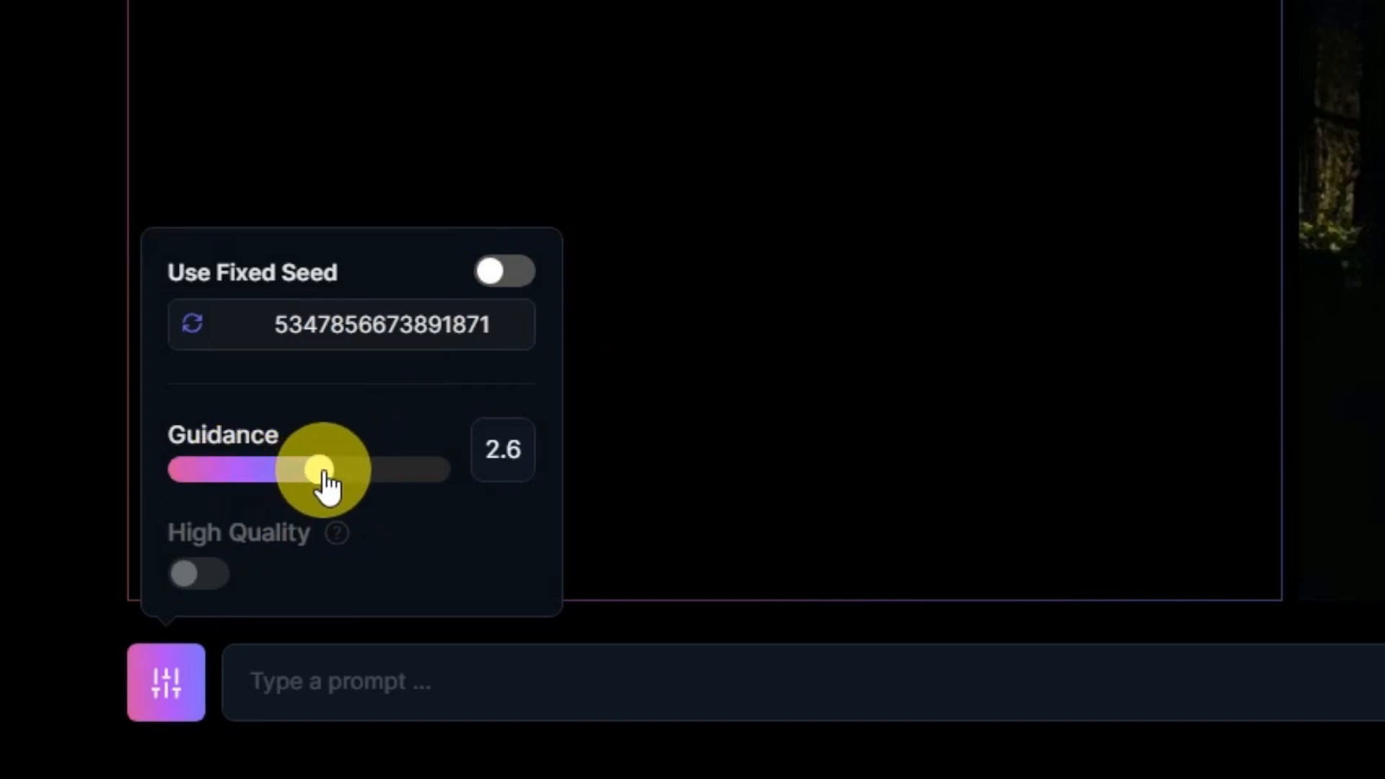
left_click_drag(313, 469, 332, 469)
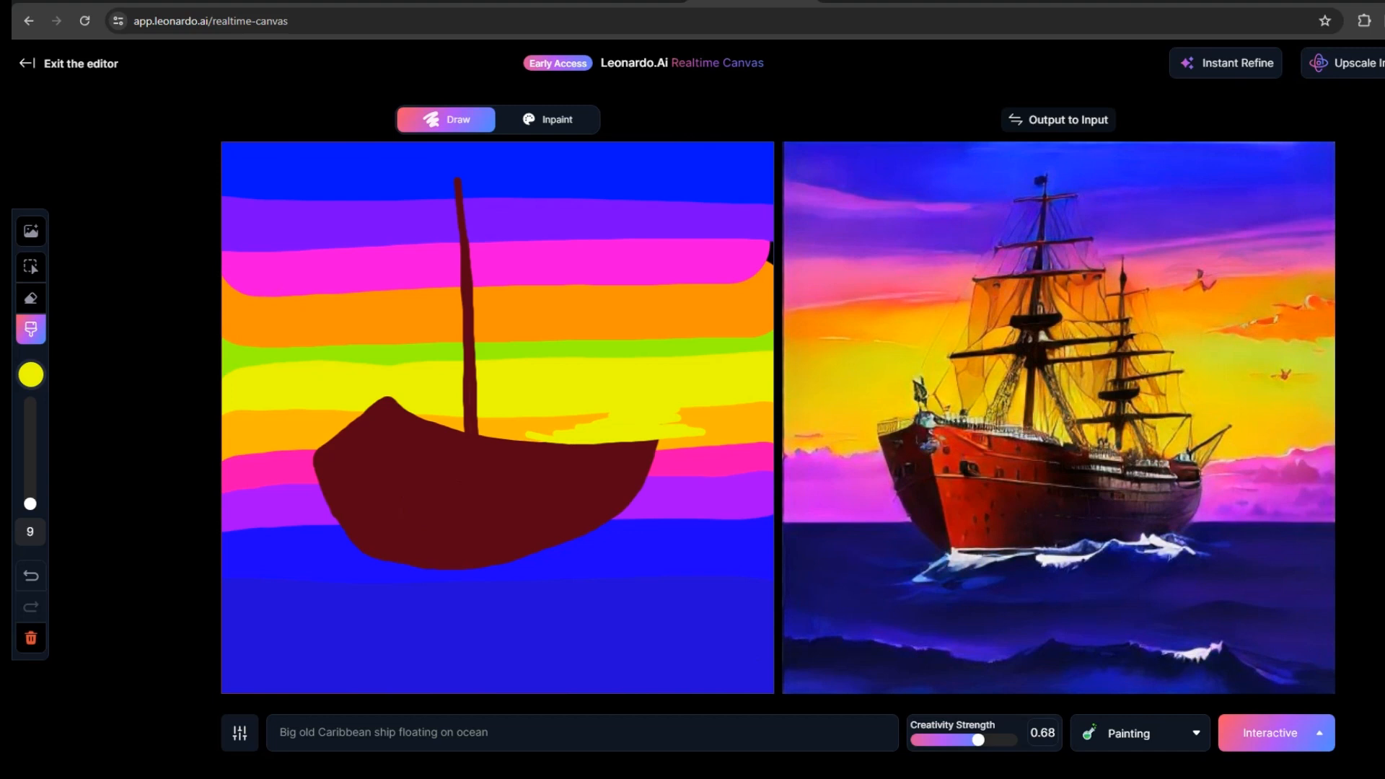
- Paint white streaks in the sky and over the ship, then reuse the output as input in Fantasy Art style
left_click(29, 374)
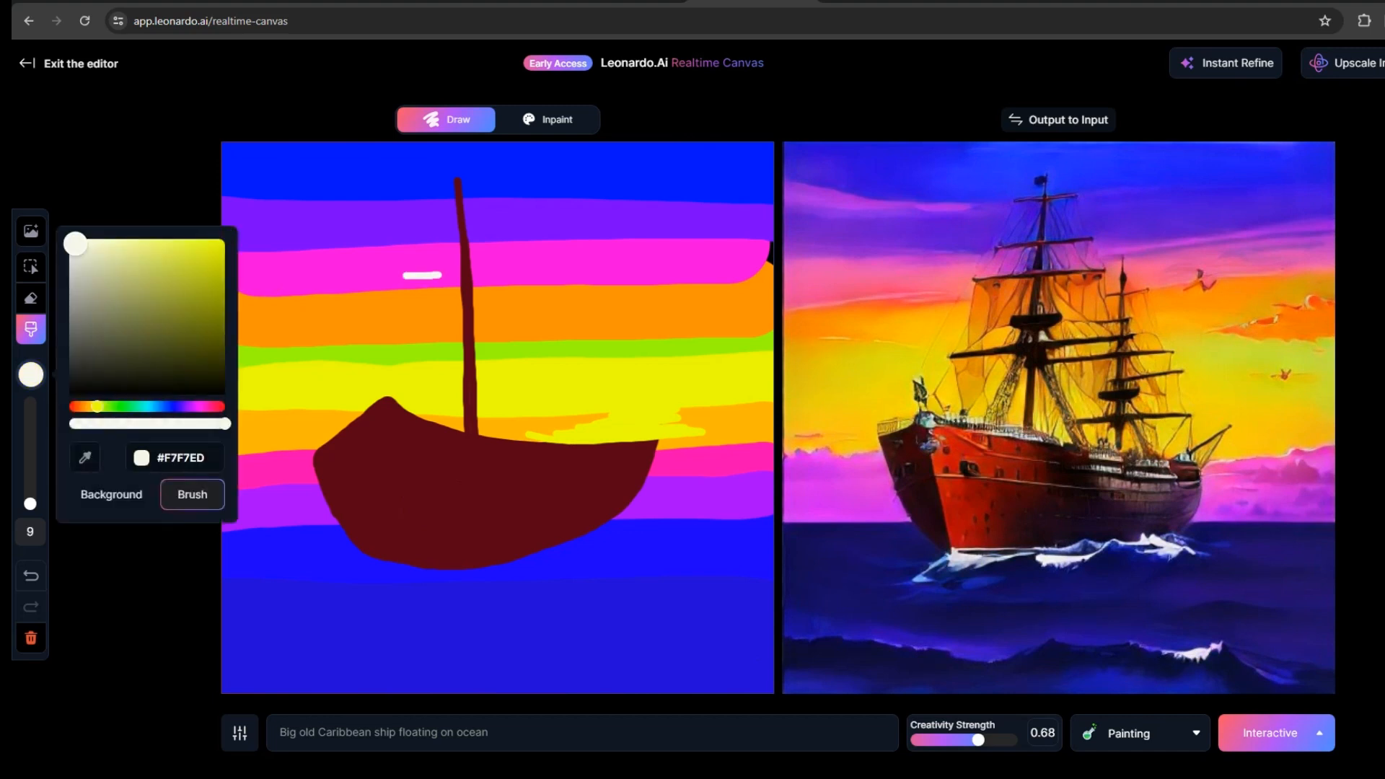
left_click_drag(398, 291, 544, 274)
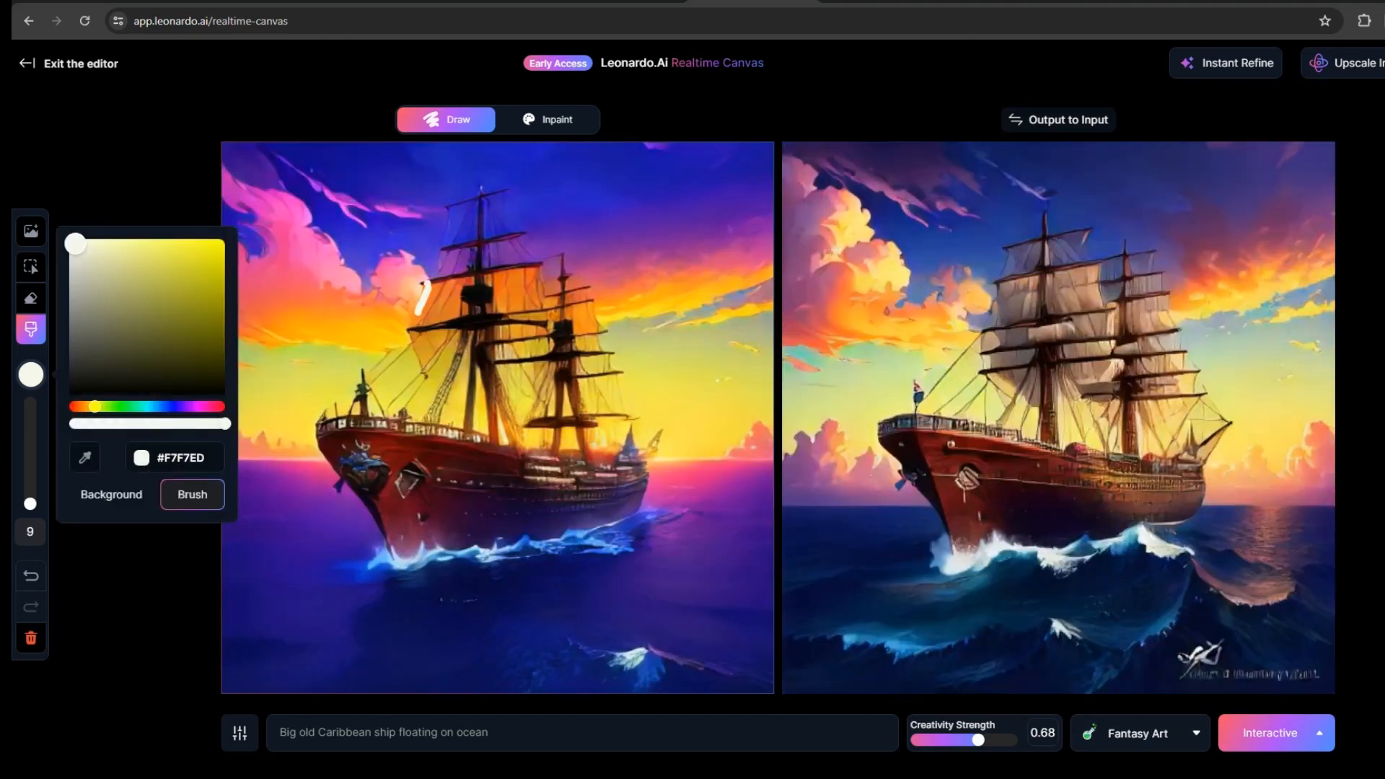
left_click_drag(424, 291, 548, 291)
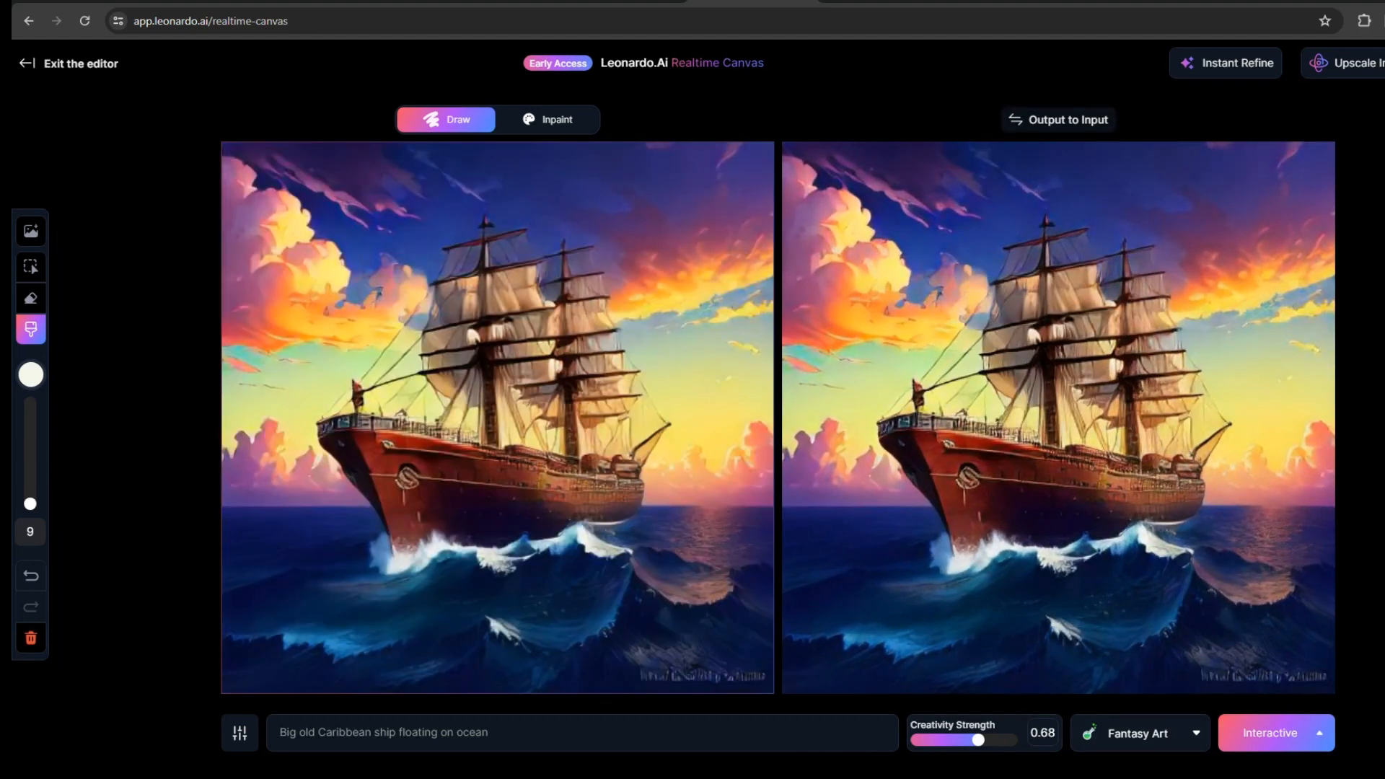
- Switch the image style to Cinematic, then to Environment for a red ship on blue waves
left_click(1138, 733)
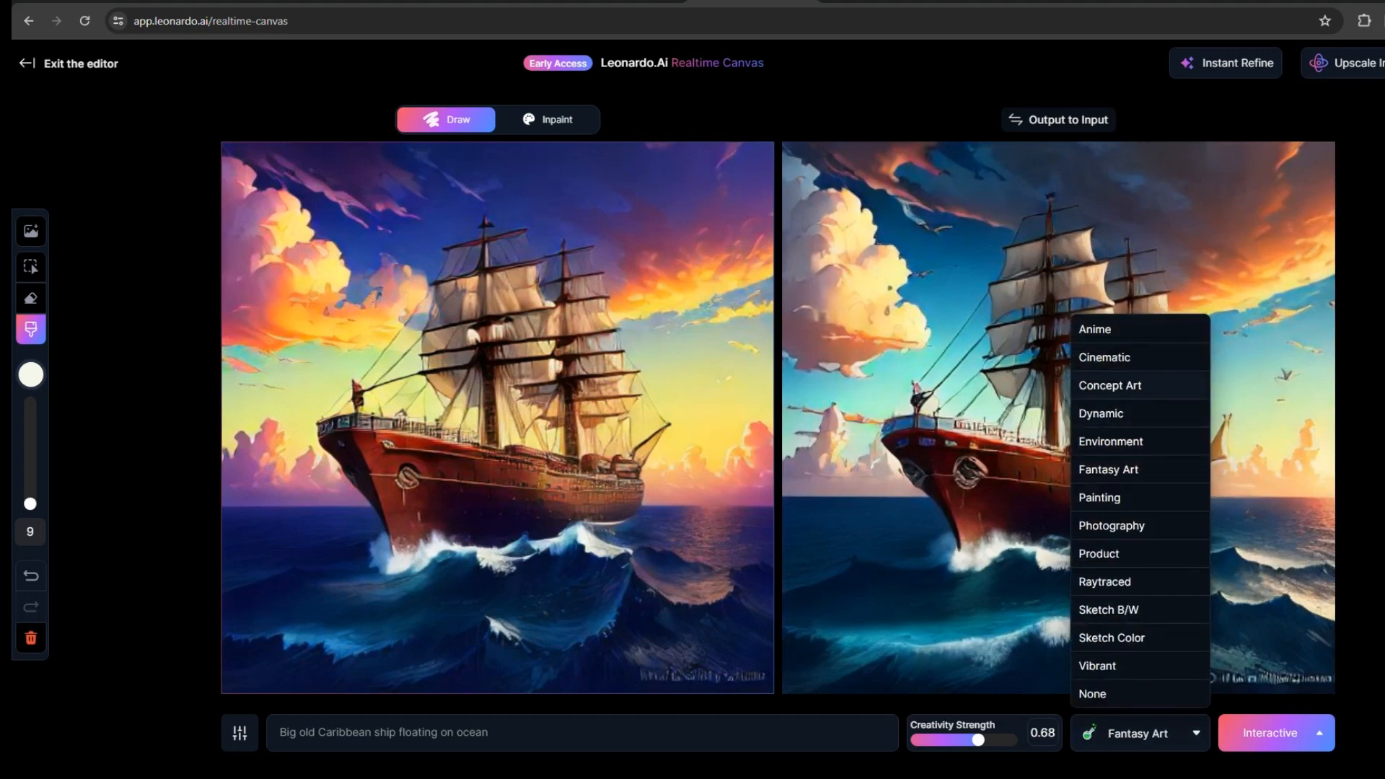
left_click(1103, 357)
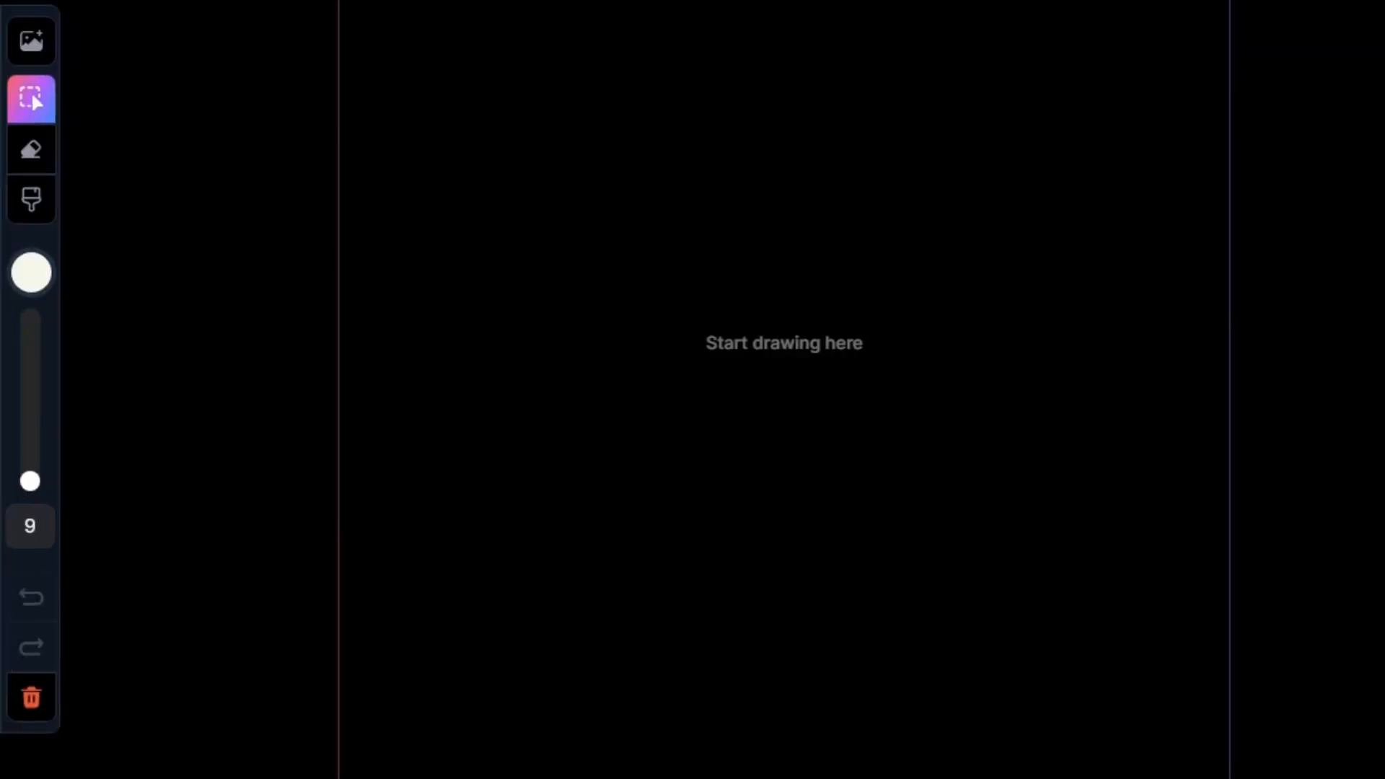
left_click(30, 274)
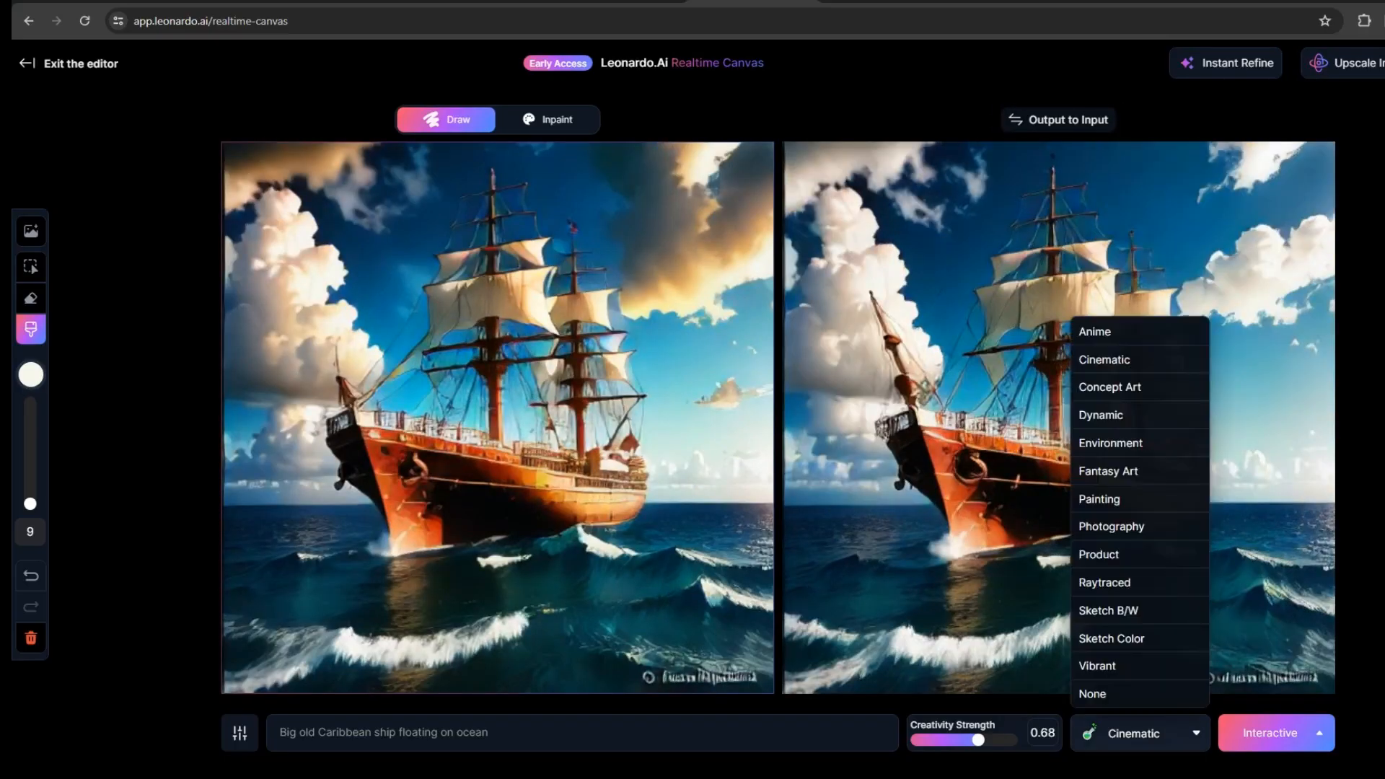
left_click(1110, 443)
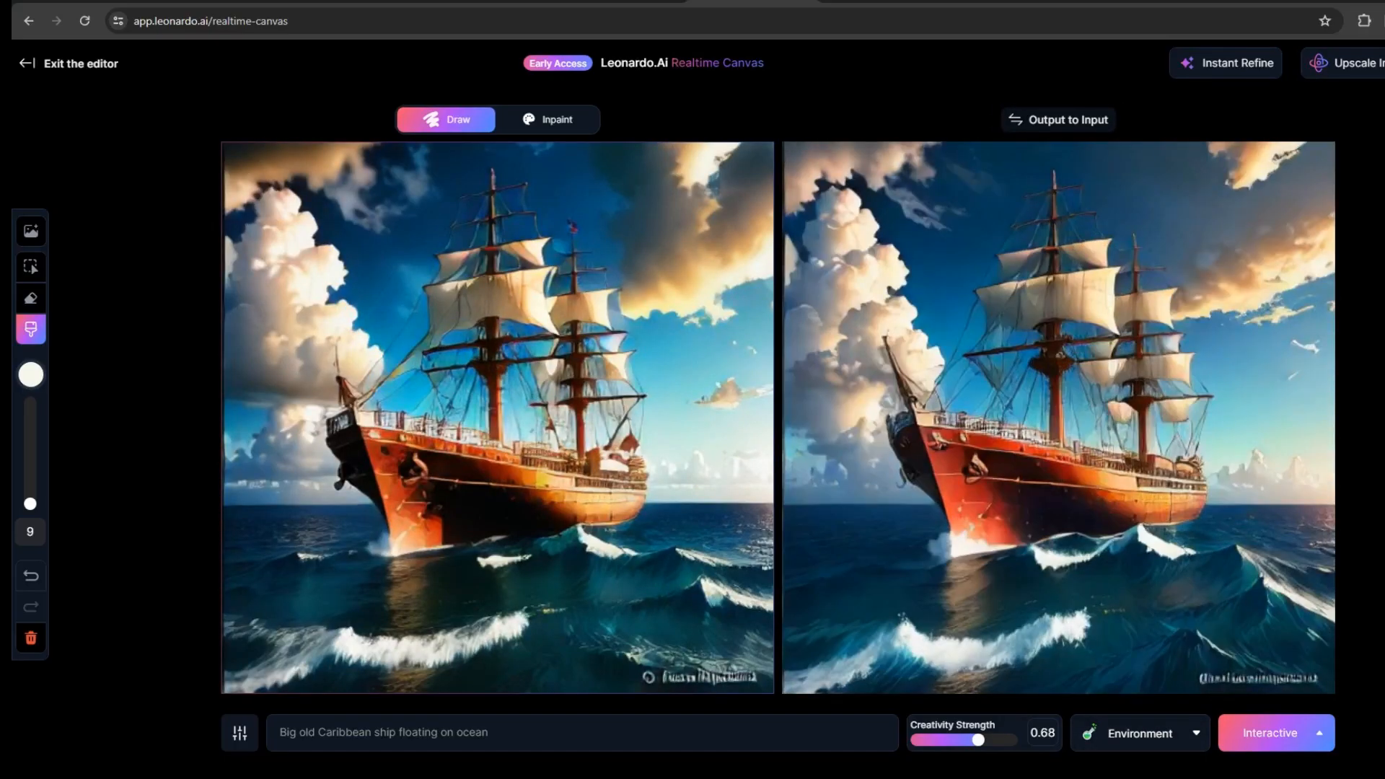
- Download the generated ship image and open it from the browser downloads list
left_click(1237, 62)
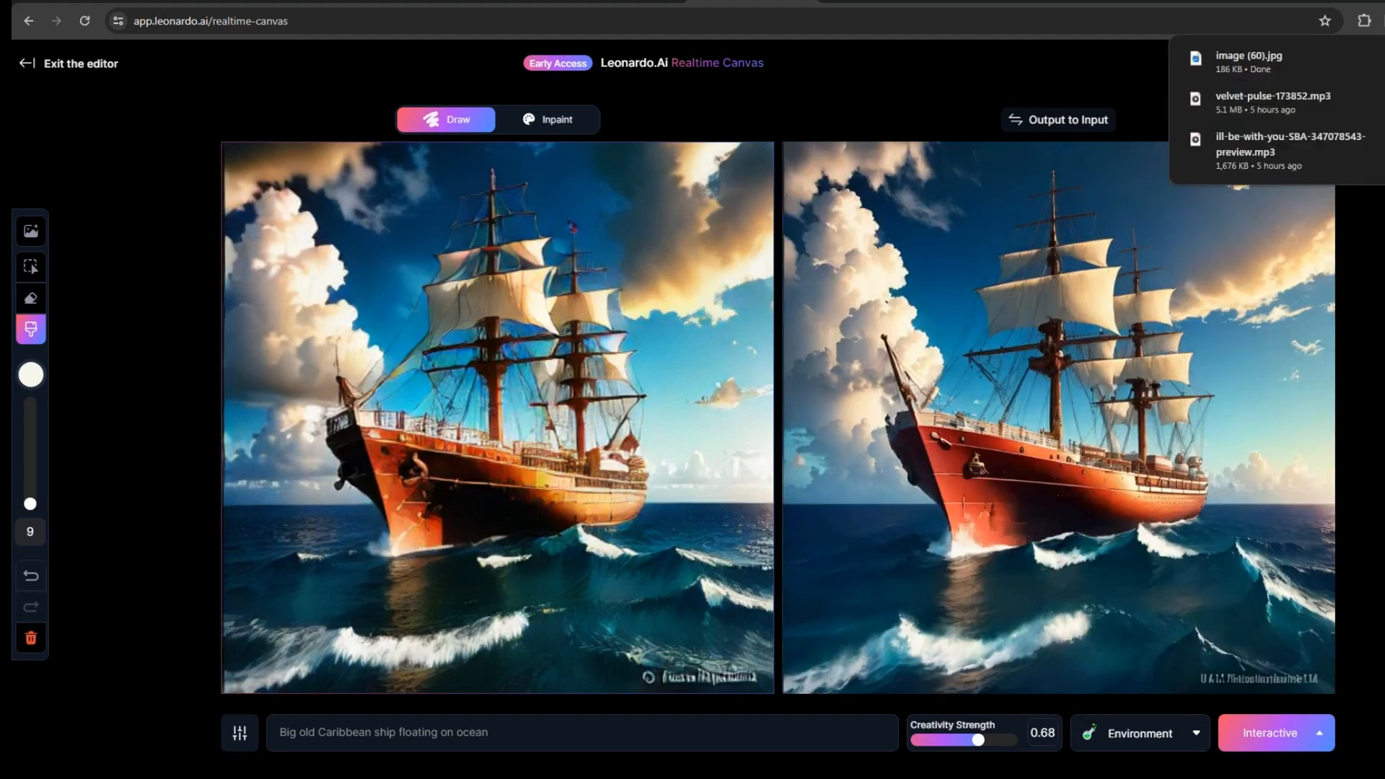
left_click(1061, 415)
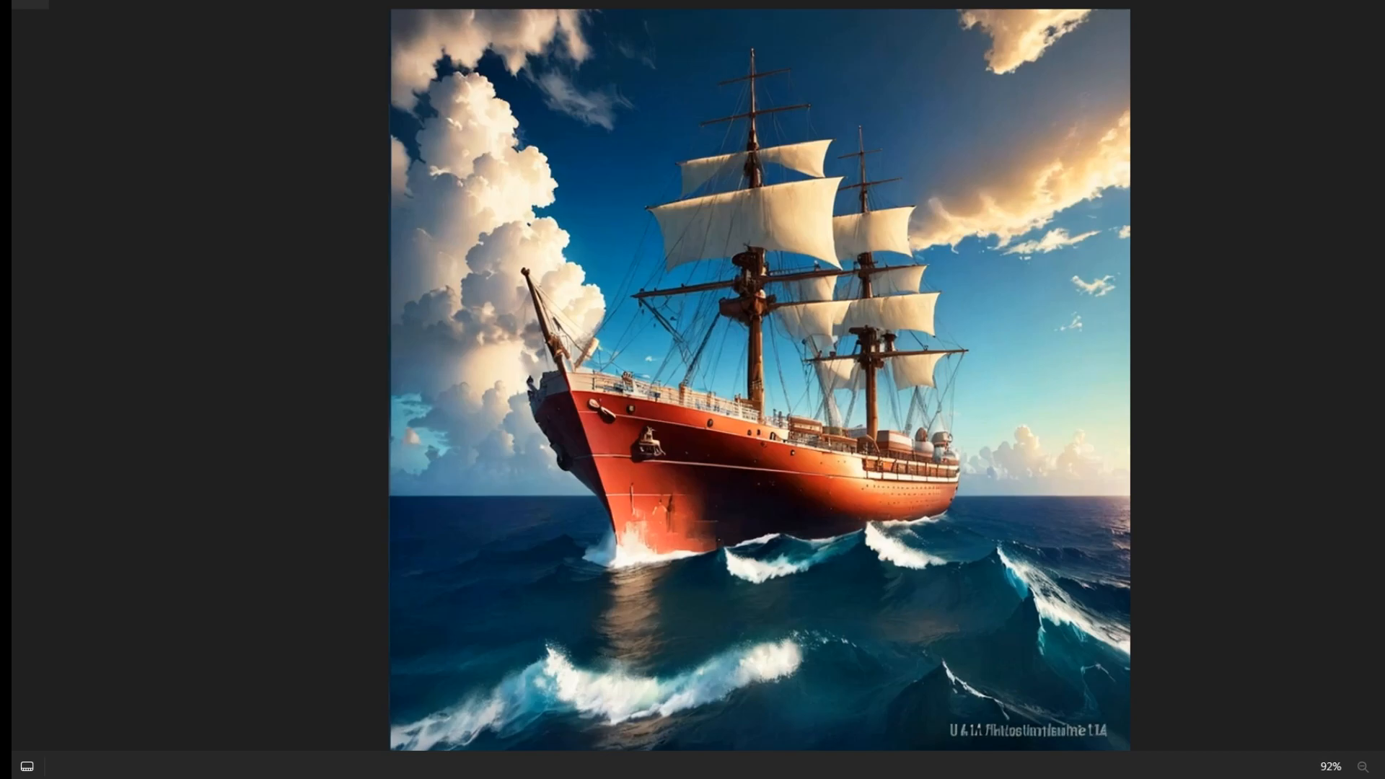
left_click(799, 470)
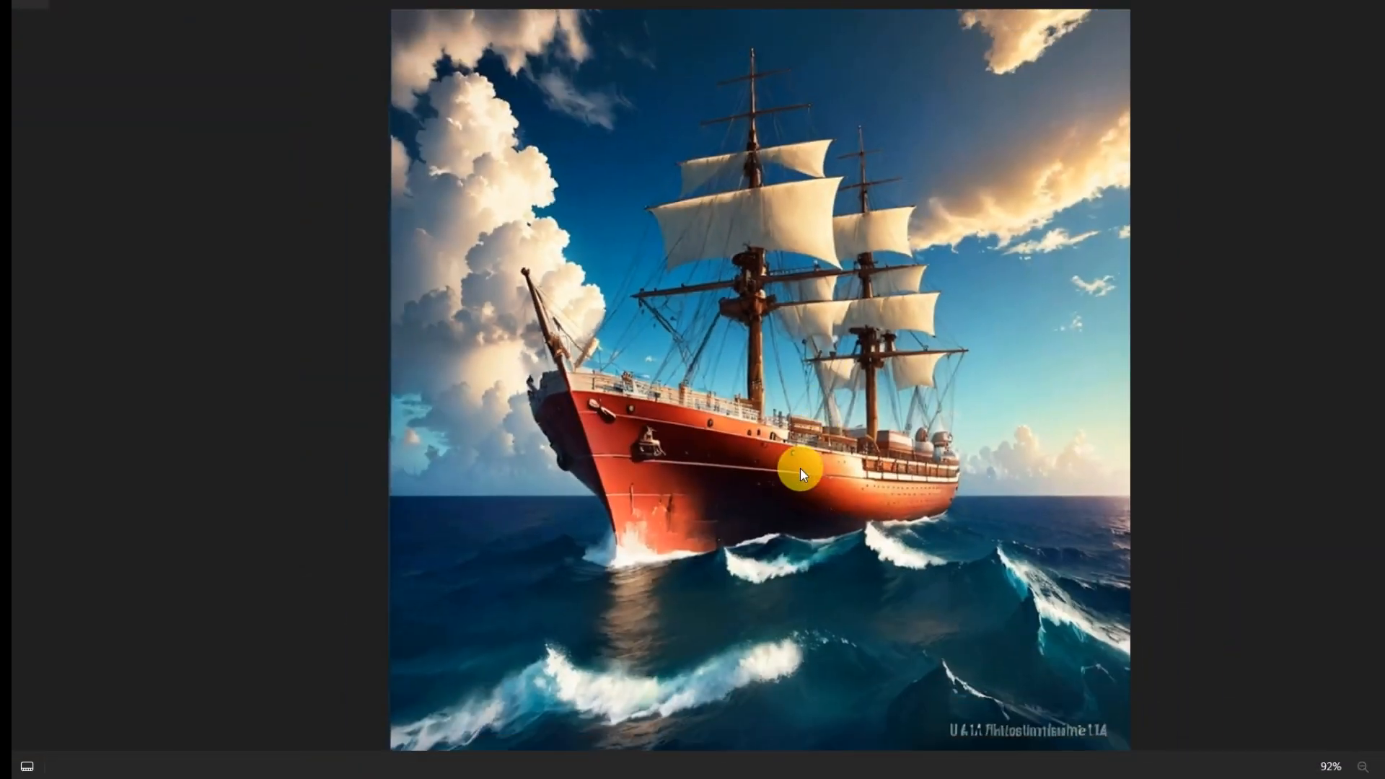